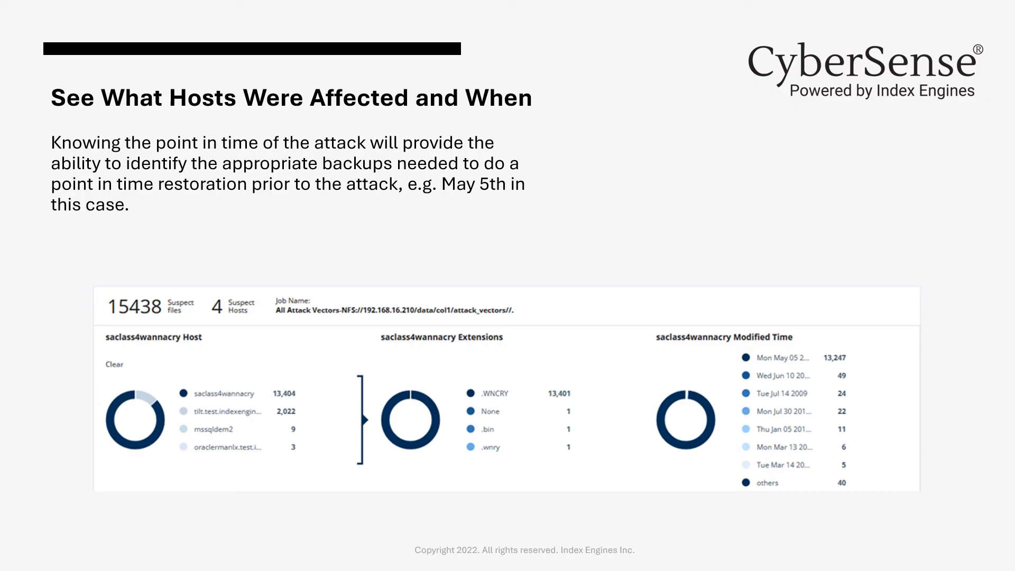
- Advance the slideshow to the 'Get a List of Corrupted Files' slide showing affected entries
key("right")
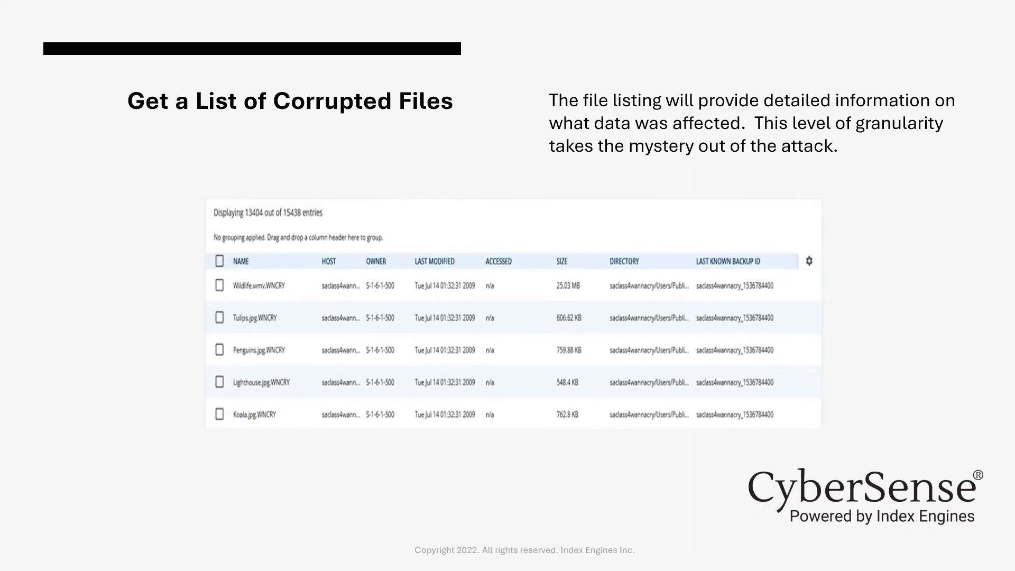